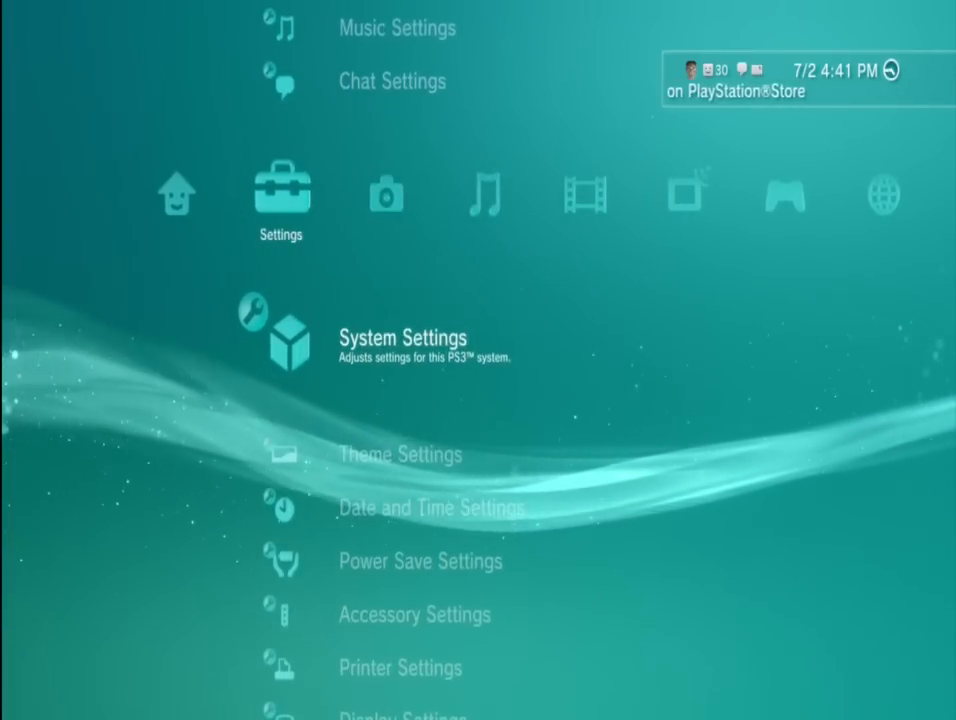
# Move along the XMB past Network to the Game column, highlighting Call of Duty: Modern Warfare 3.
pyautogui.click(403, 337)
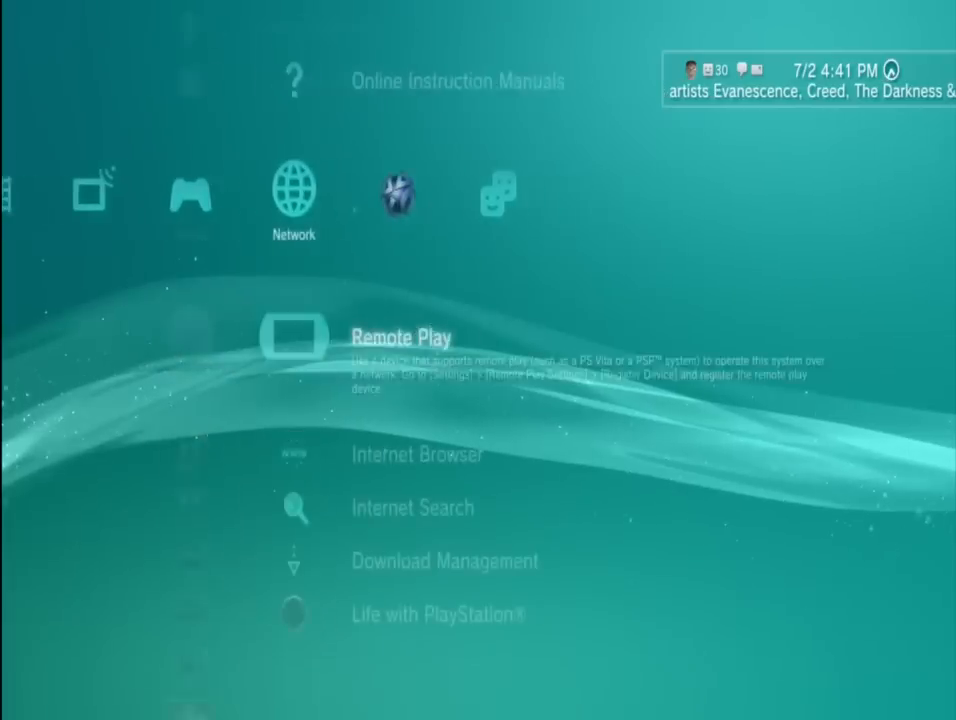
pyautogui.hscroll(-3)
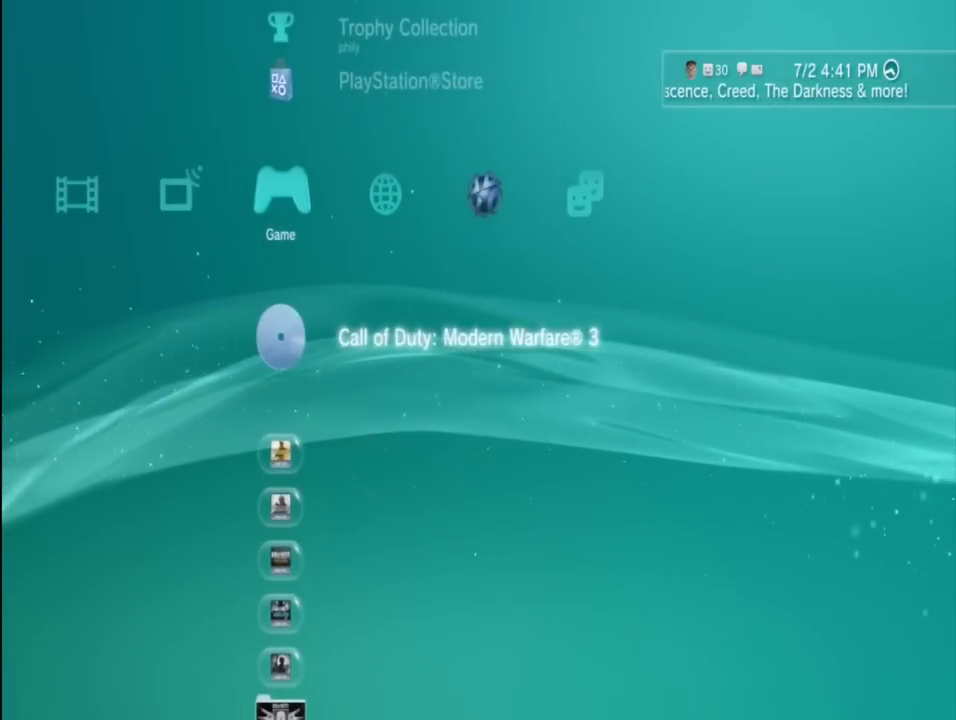